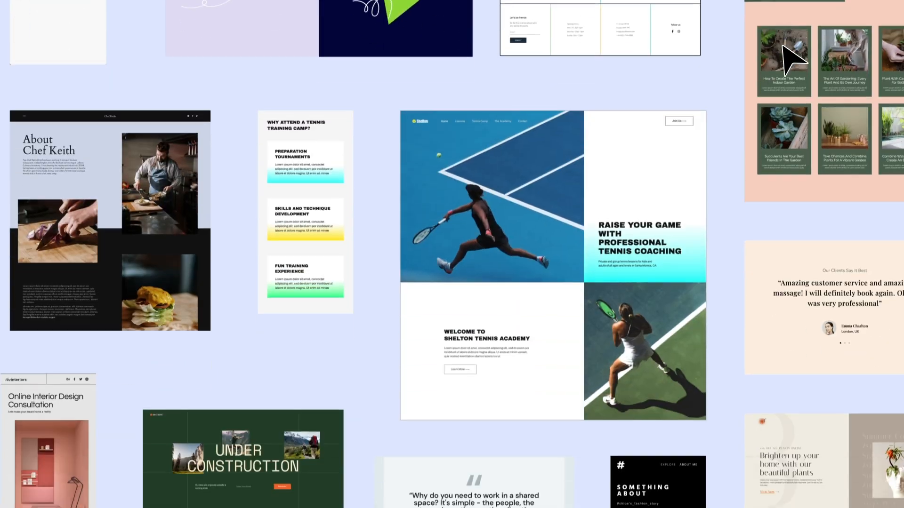
# Step: Scroll the Kit Library and apply the consulting website kit
pyautogui.scroll(-3)
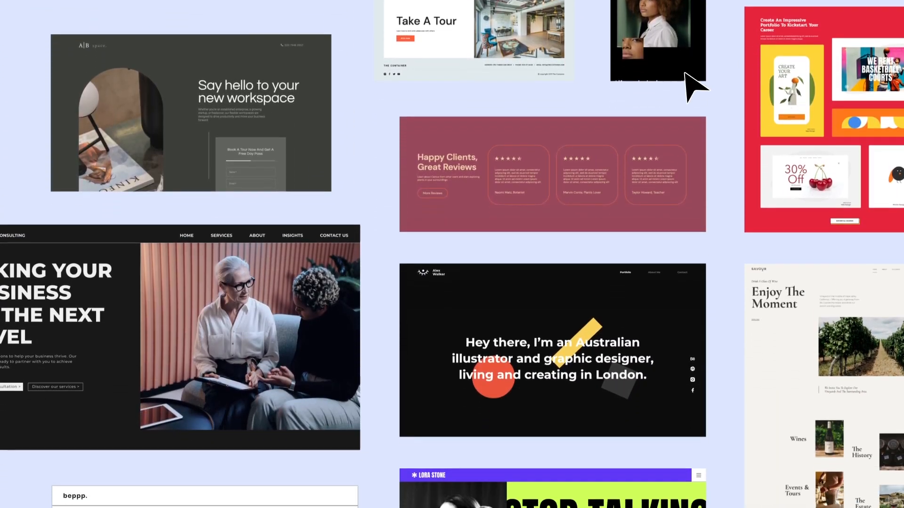
pyautogui.scroll(-3)
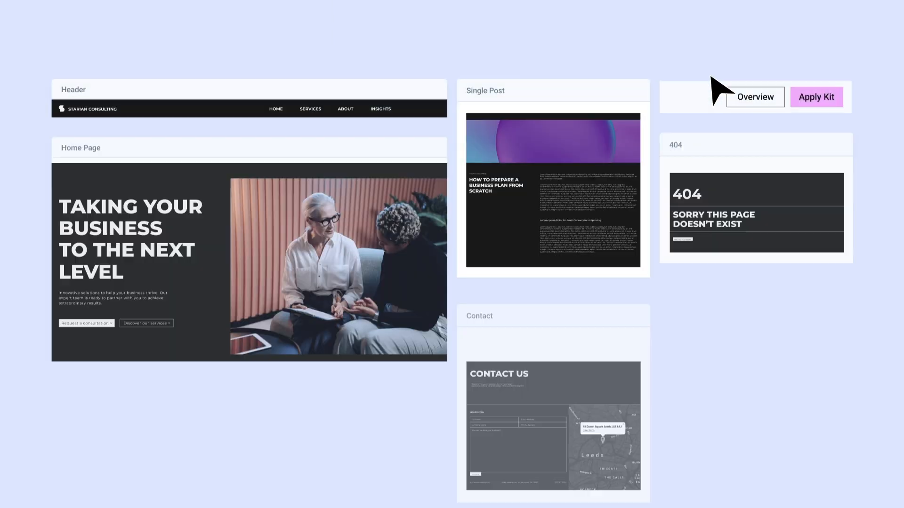
pyautogui.click(816, 97)
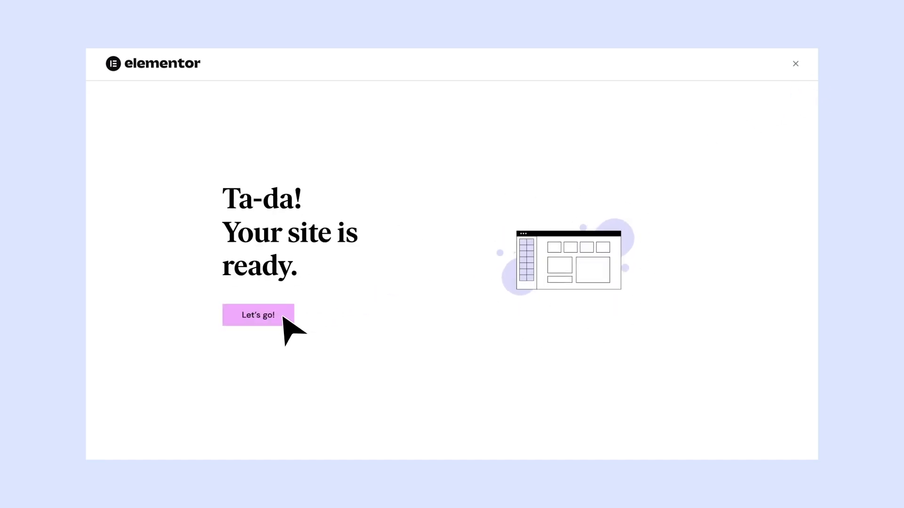
# Step: Generate AI images for the Recording & Mixing card from a 'Sound recording studio mixing desk' prompt
pyautogui.click(257, 316)
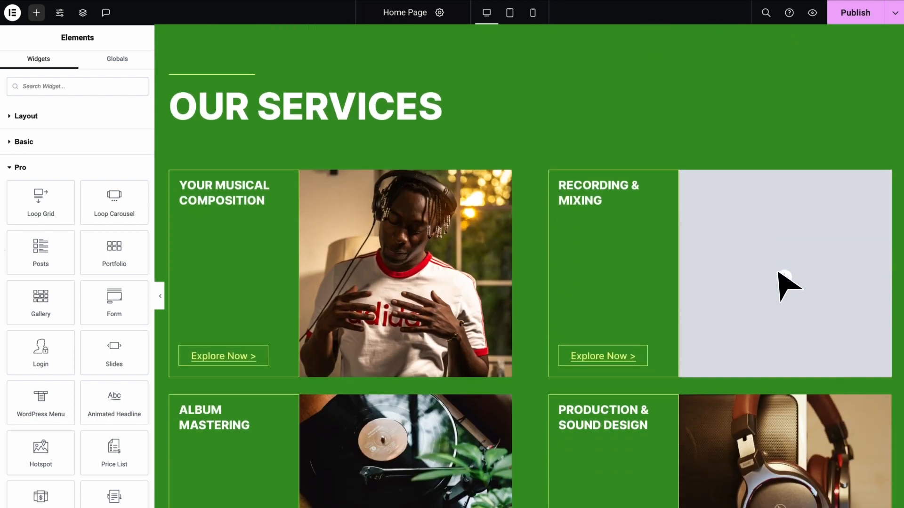
pyautogui.click(784, 274)
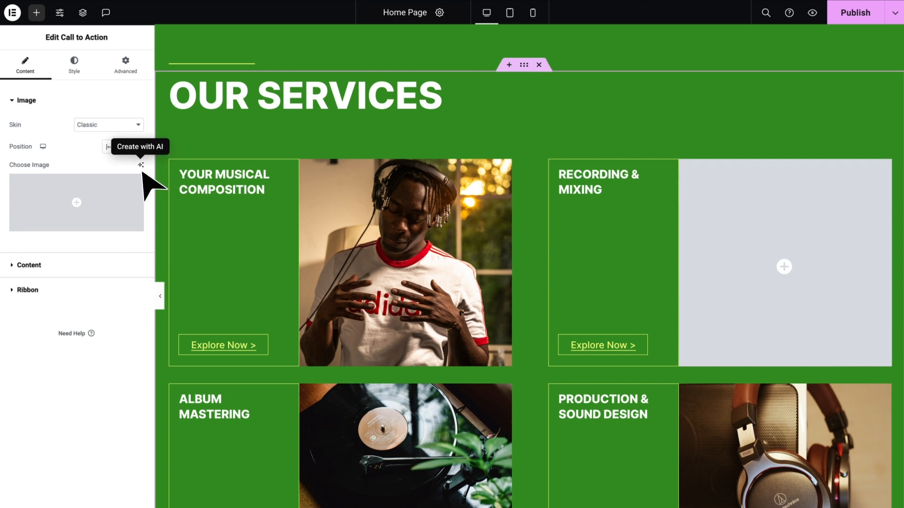
pyautogui.click(140, 165)
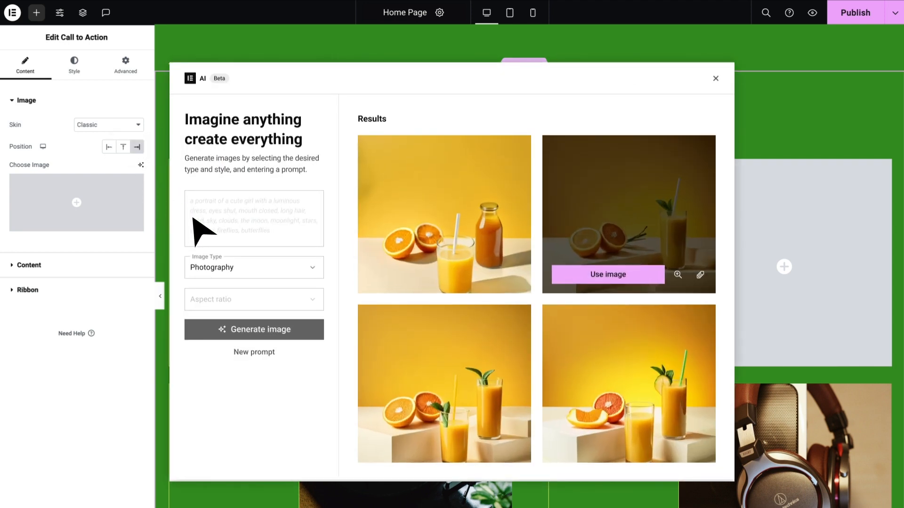
pyautogui.write('Sound recording studio mixing desk. Music mixer control panel')
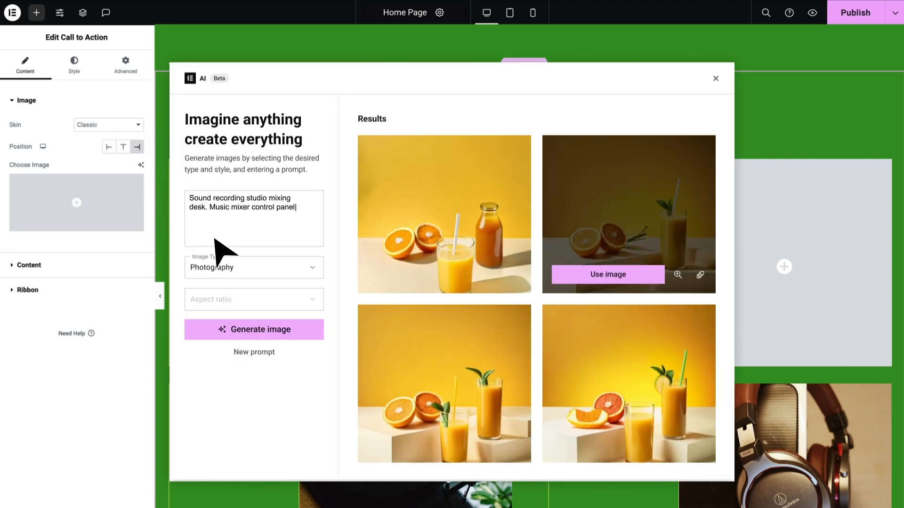
pyautogui.click(254, 329)
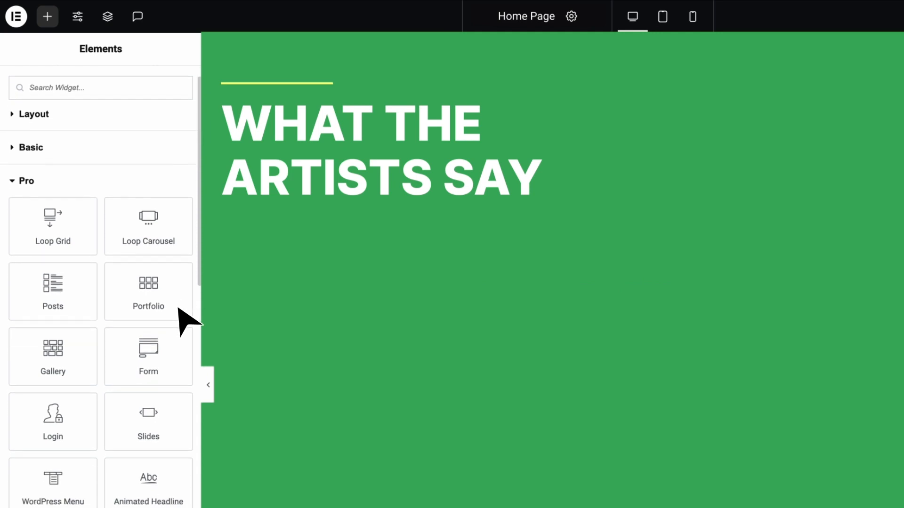
# Step: Preview the Music & More home page hero at tablet and phone widths
pyautogui.scroll(-3)
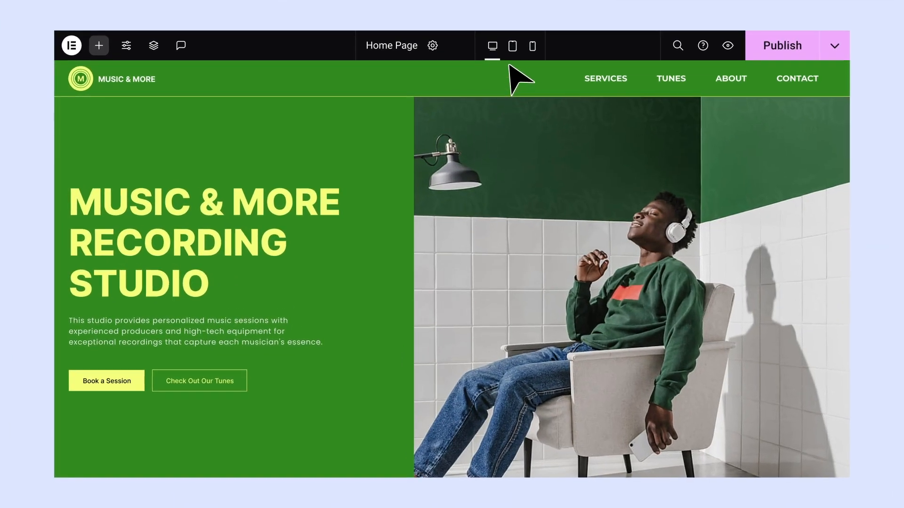
pyautogui.click(511, 46)
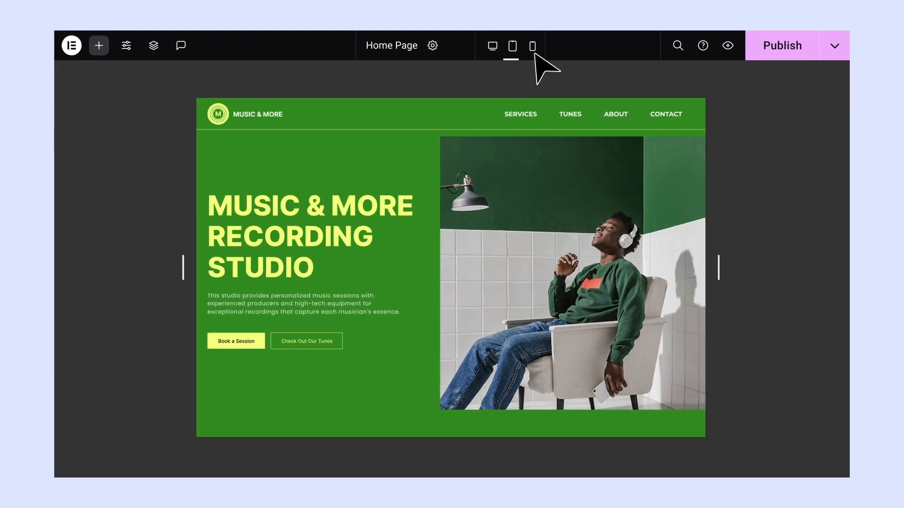
pyautogui.click(532, 46)
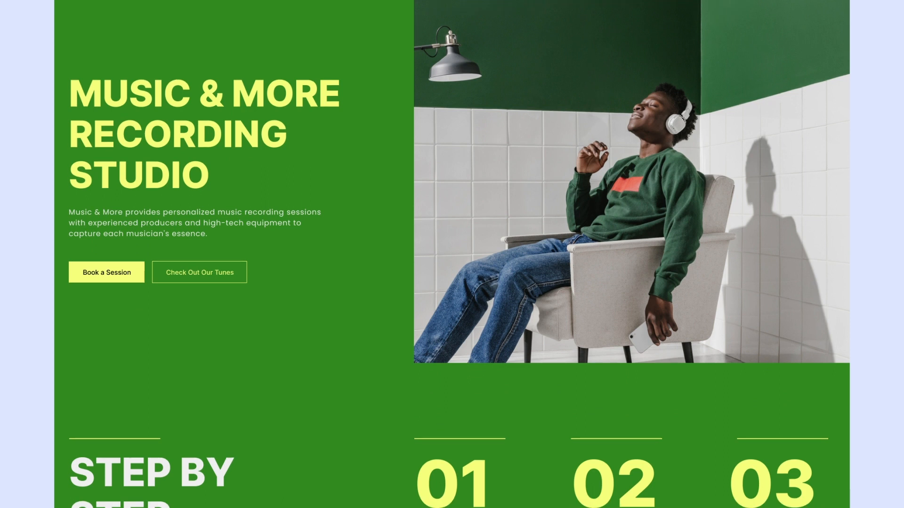
pyautogui.scroll(-3)
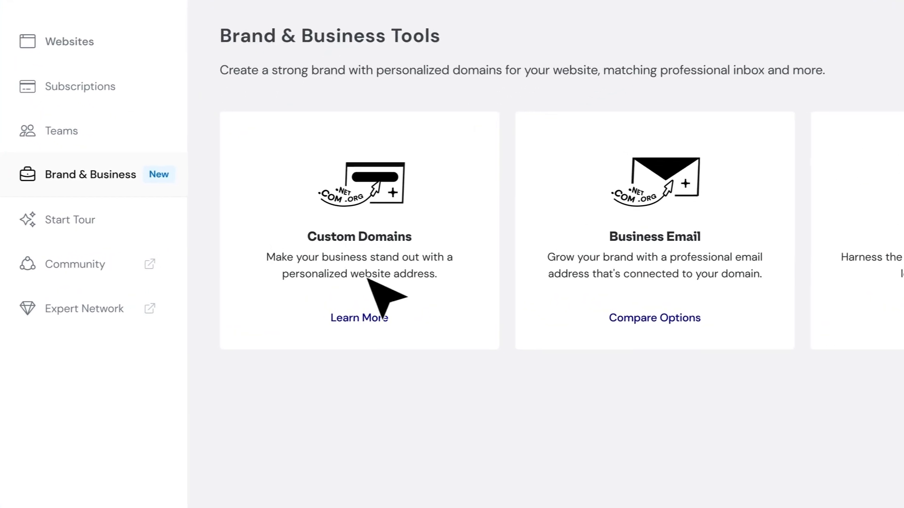
# Step: Connect a custom domain through Custom Domains, then return to the studio site
pyautogui.click(359, 318)
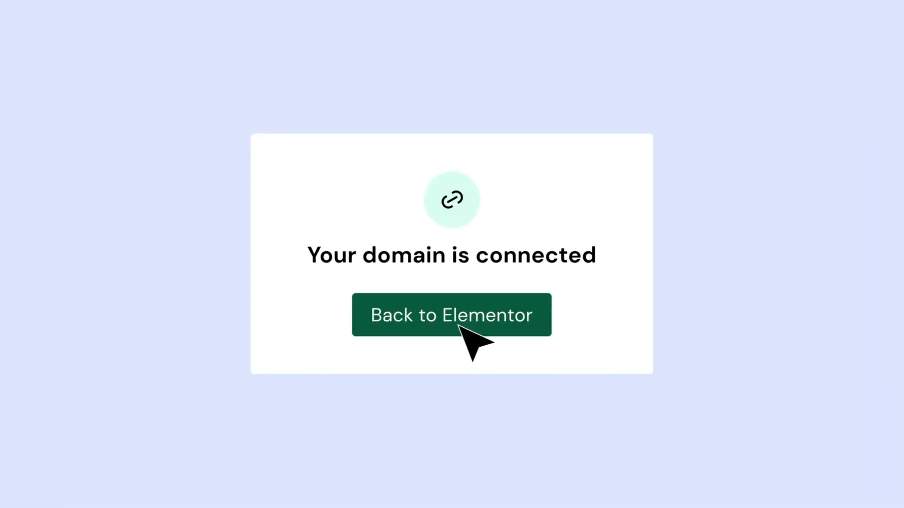
pyautogui.click(452, 314)
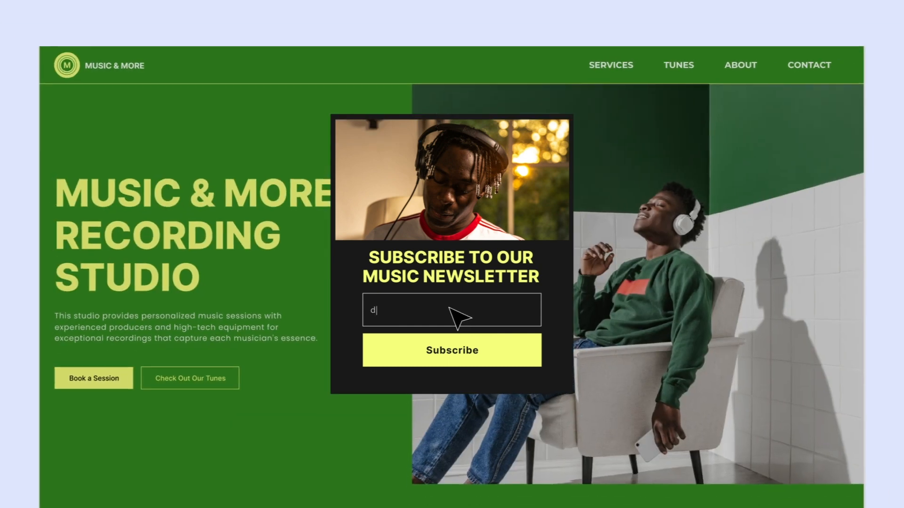
# Step: Subscribe to the Music & More newsletter and scroll through the received email
pyautogui.click(451, 350)
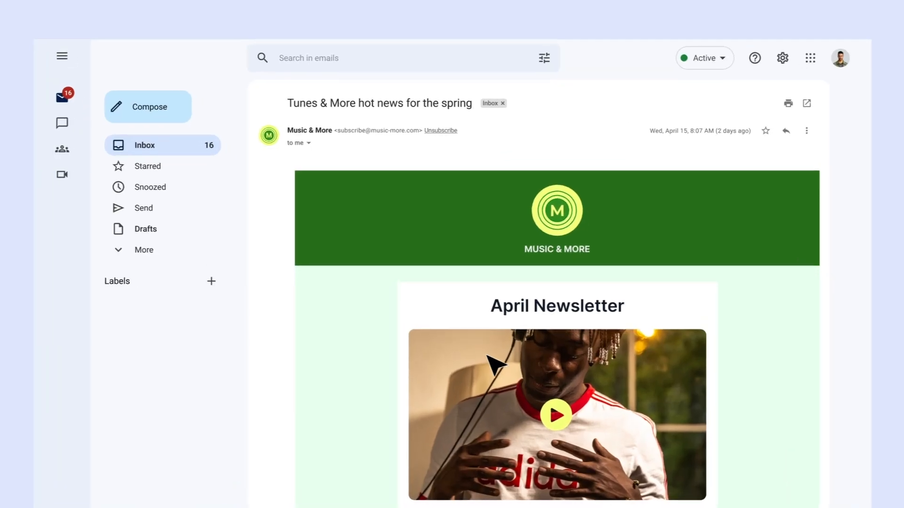
pyautogui.scroll(-3)
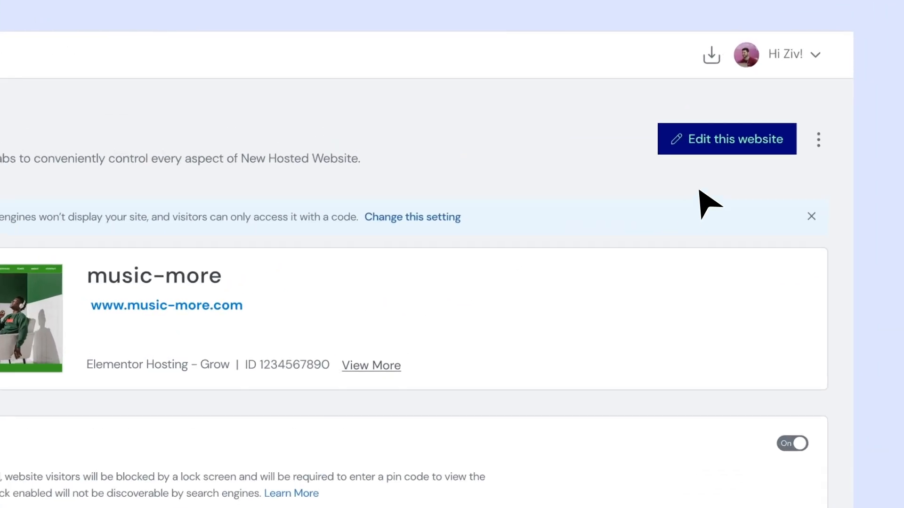
# Step: Show the music-more site's daily automatic backups in the Backups tab
pyautogui.click(817, 140)
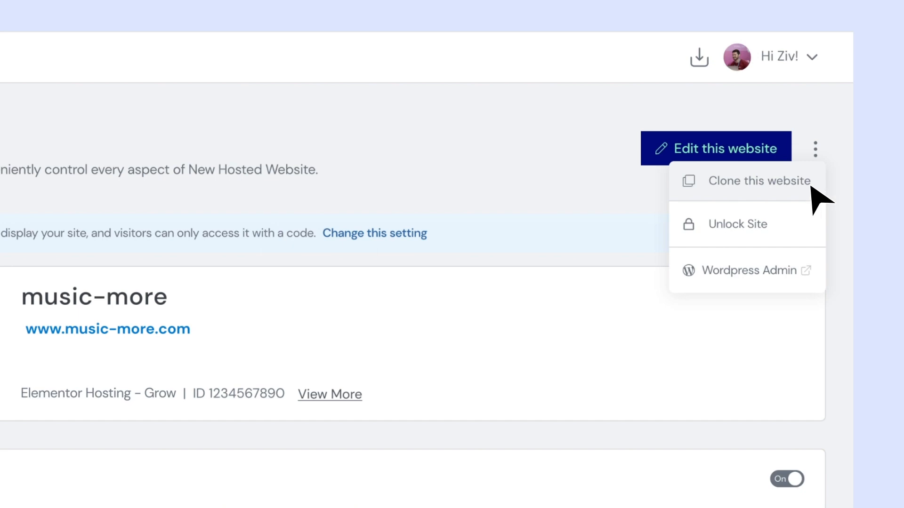
pyautogui.click(102, 206)
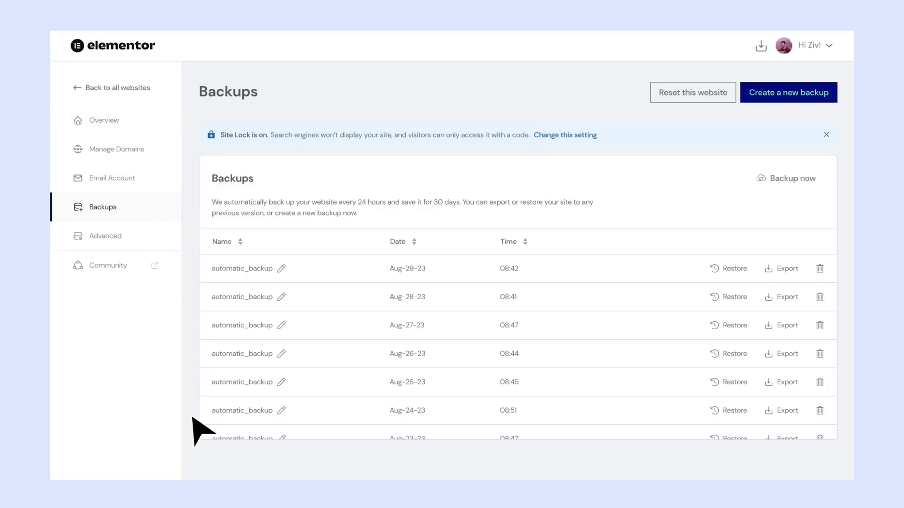
# Step: Check the staging environment, database access options and SFTP details under Advanced
pyautogui.click(105, 236)
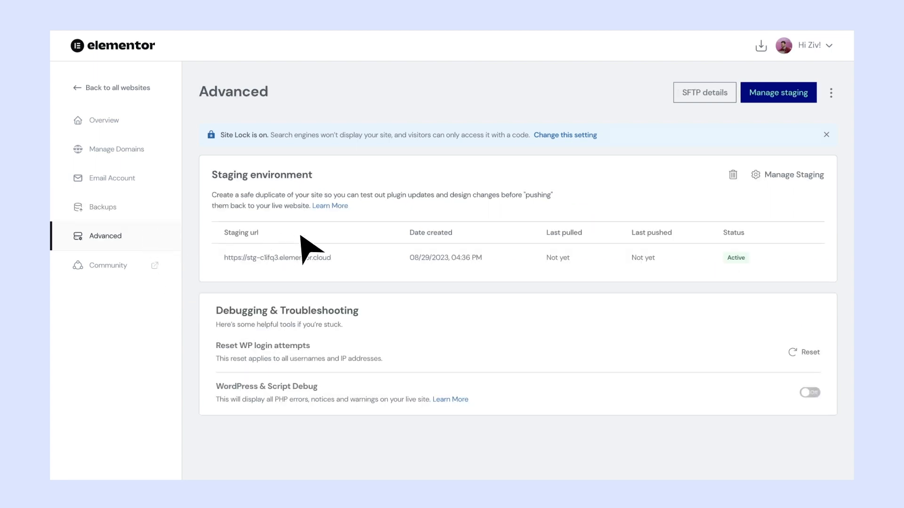
pyautogui.moveTo(381, 251)
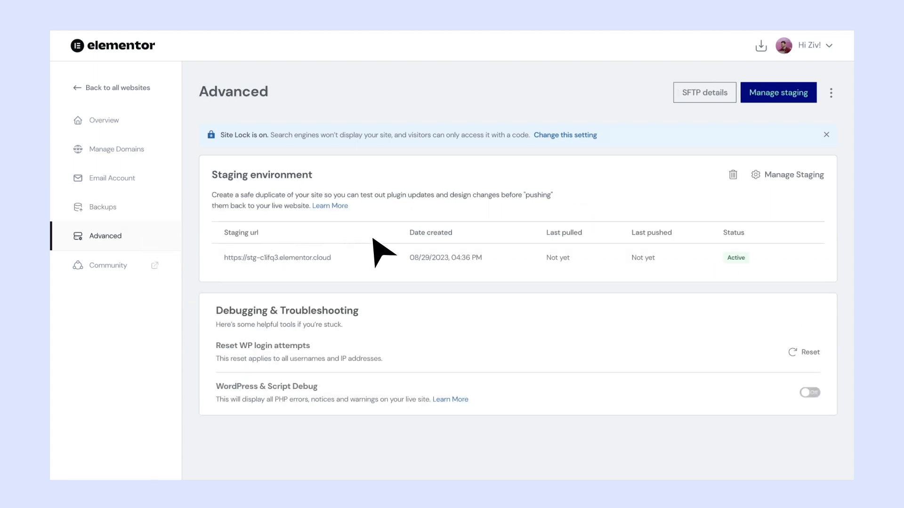
pyautogui.click(830, 92)
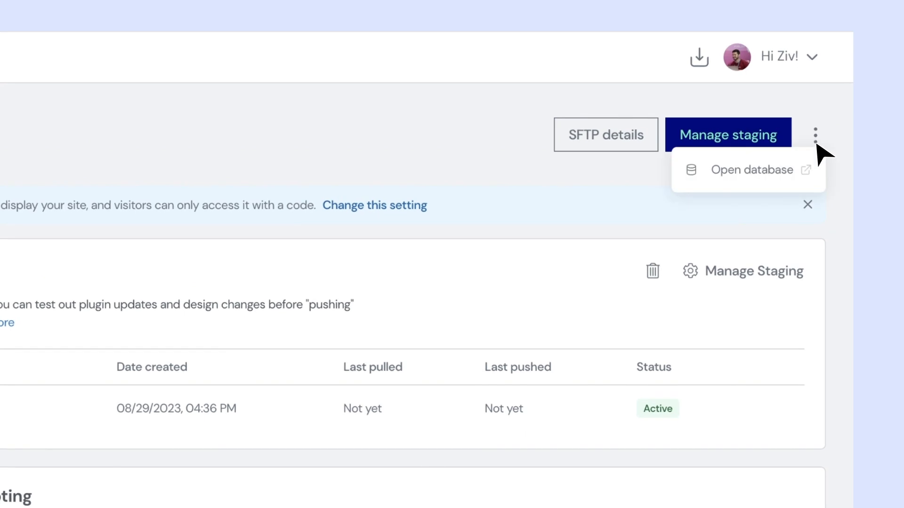
pyautogui.moveTo(605, 136)
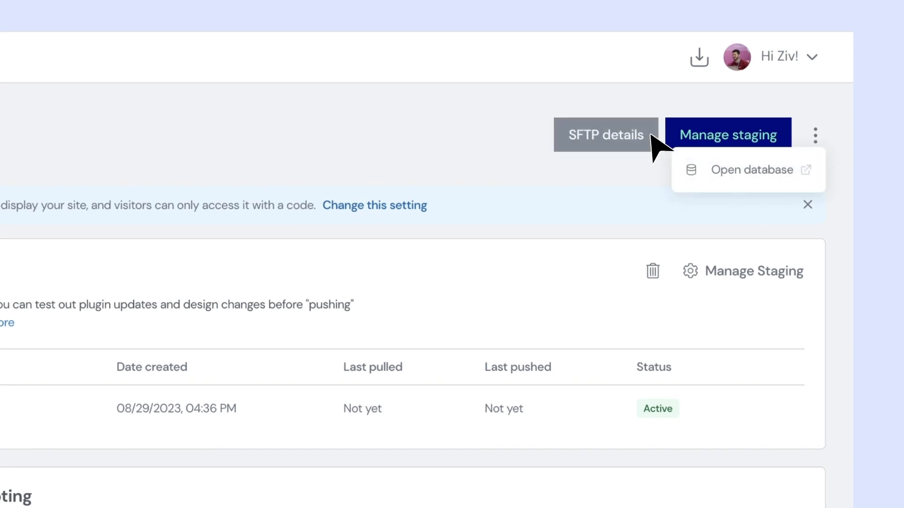
pyautogui.click(605, 134)
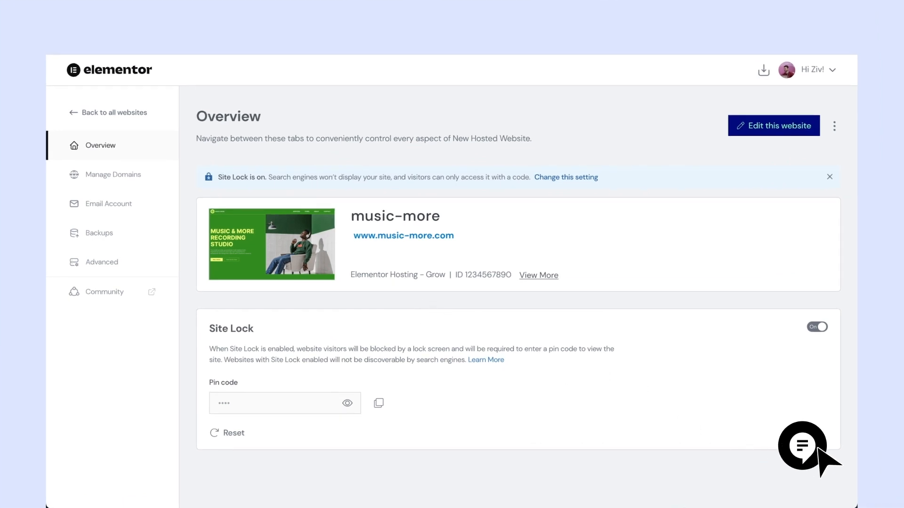
# Step: Launch the help assistant chat from the dashboard's bottom-right icon
pyautogui.click(801, 446)
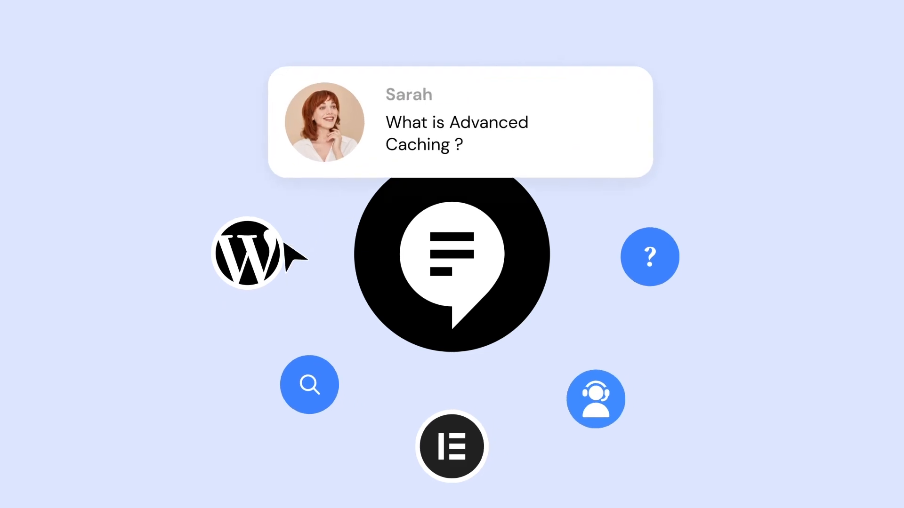